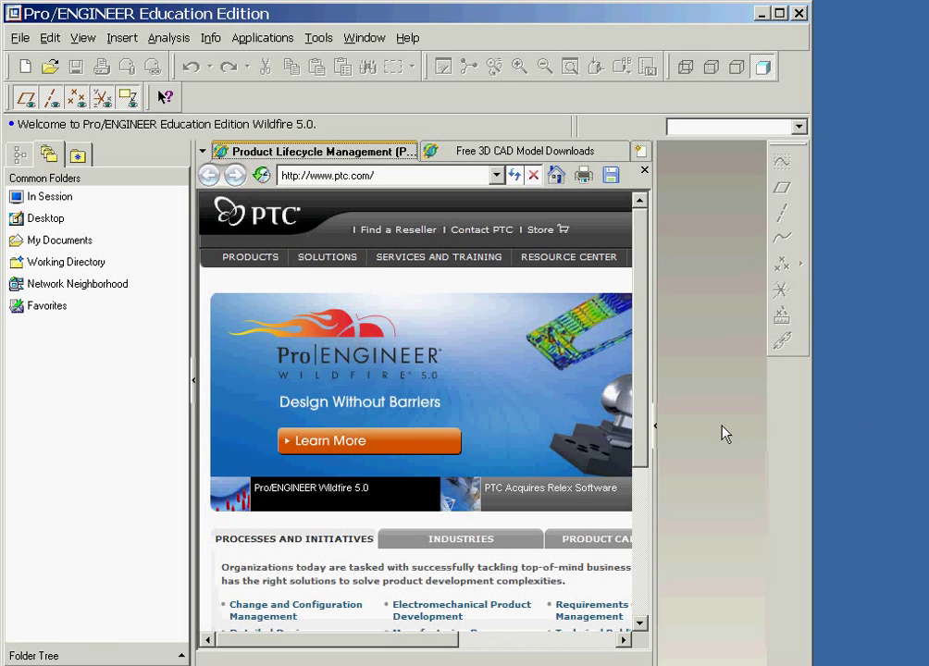
{"action": "mouse_move", "coordinate": [657, 434]}
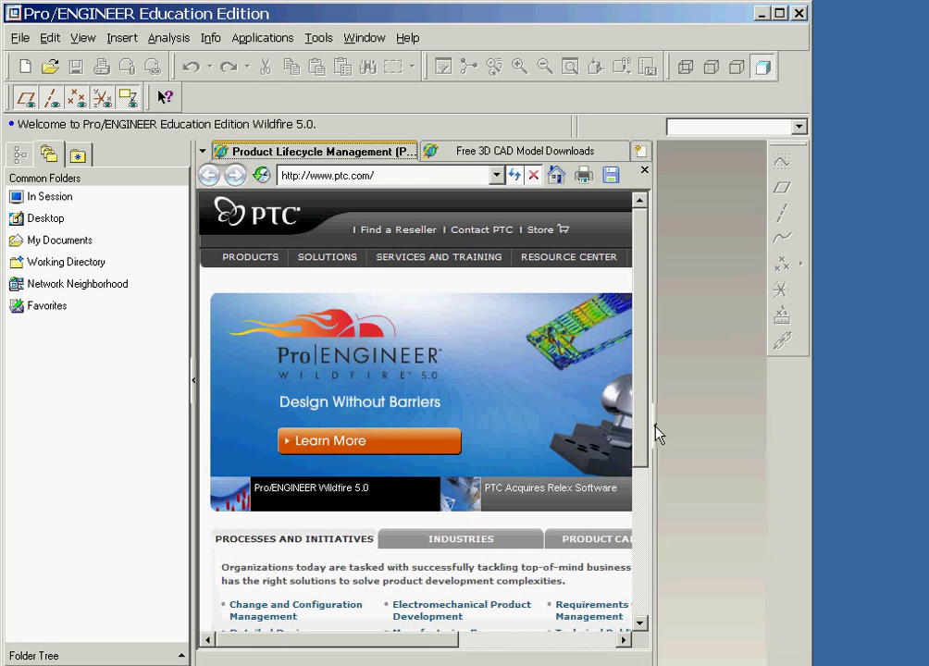
- Collapse the embedded PTC web page so only the empty modelling window and folder list remain
{"action": "left_click", "coordinate": [643, 170]}
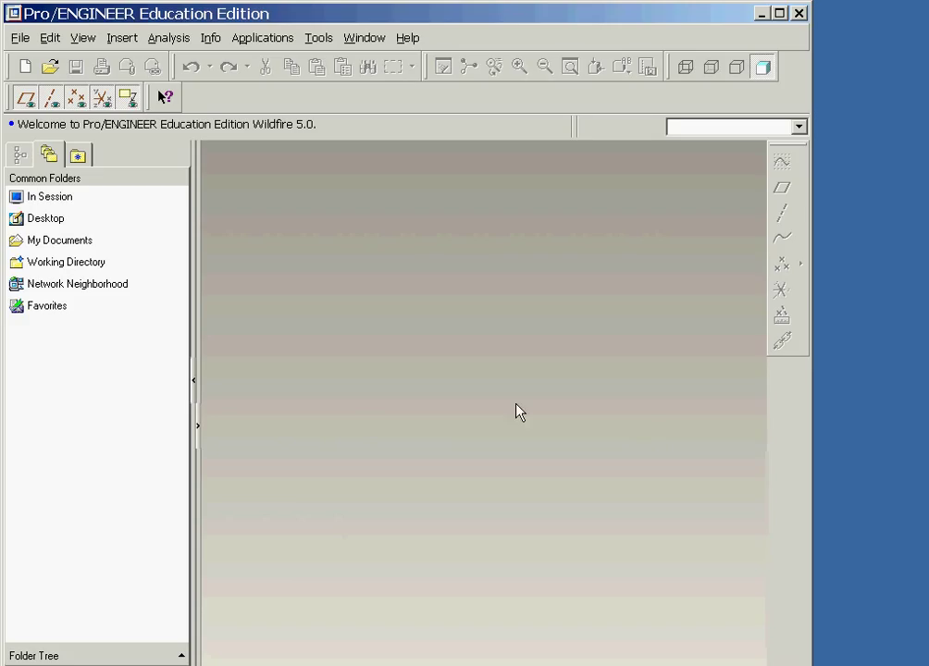
{"action": "mouse_move", "coordinate": [196, 386]}
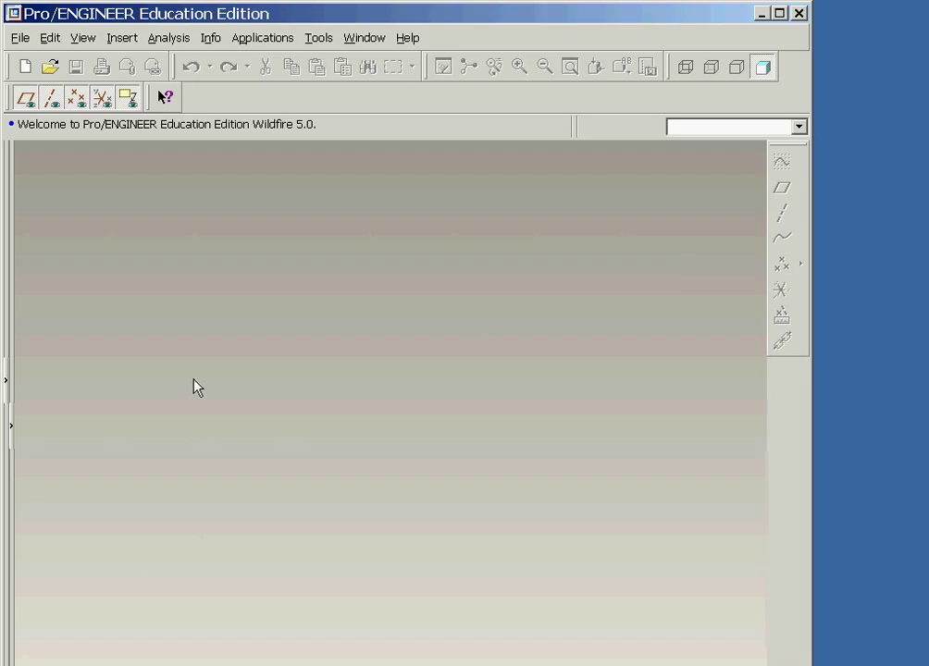
{"action": "mouse_move", "coordinate": [82, 287]}
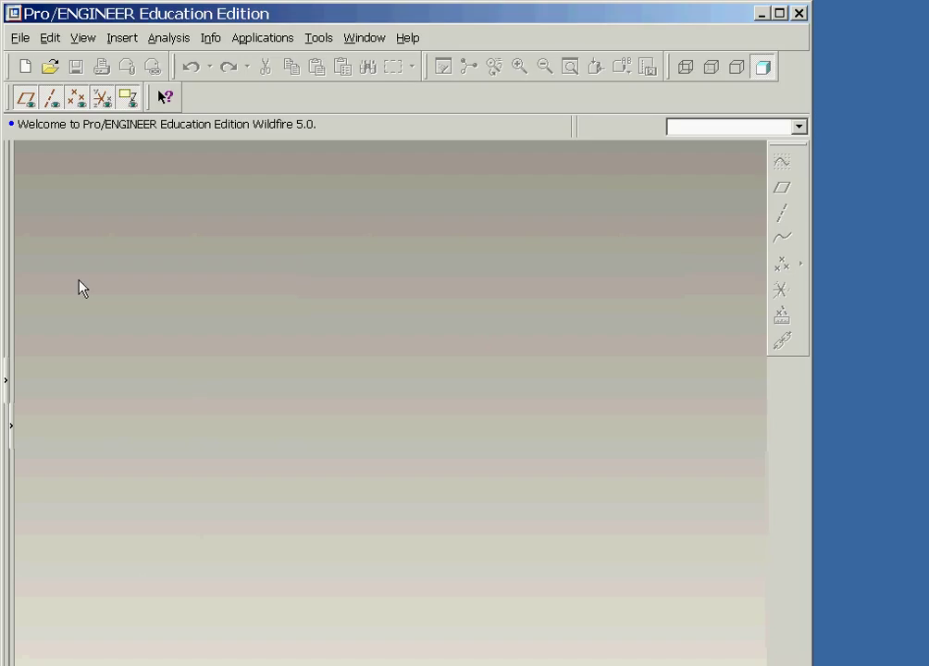
{"action": "mouse_move", "coordinate": [41, 189]}
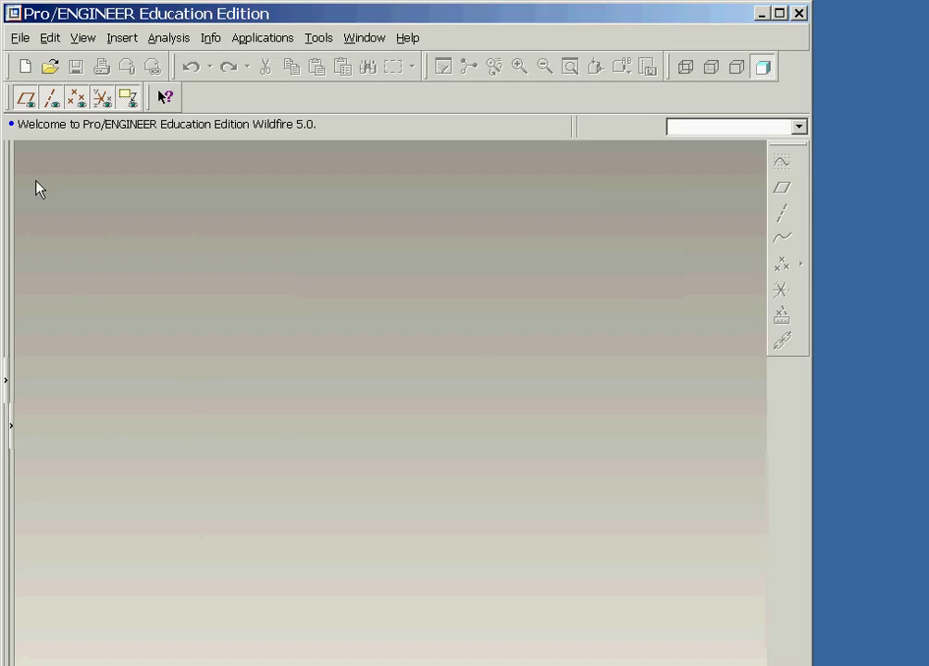
{"action": "mouse_move", "coordinate": [30, 148]}
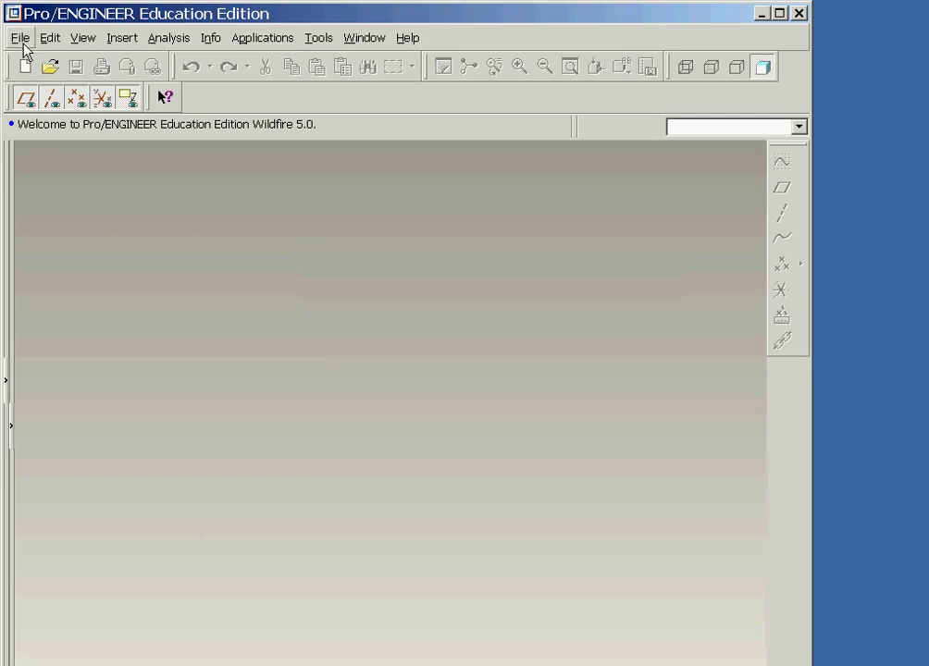
{"action": "left_click", "coordinate": [19, 37]}
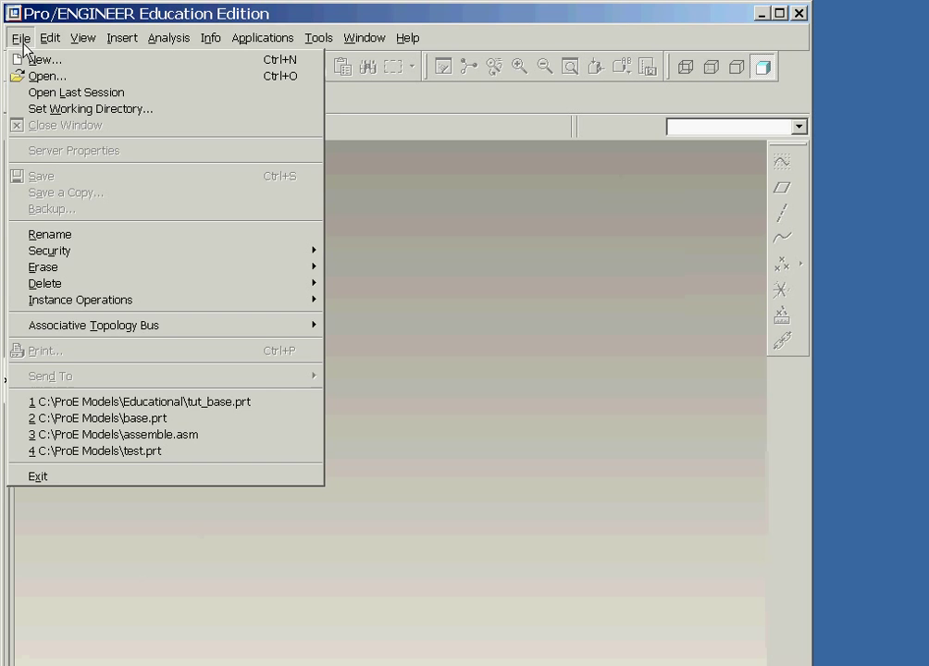
{"action": "left_click", "coordinate": [52, 37]}
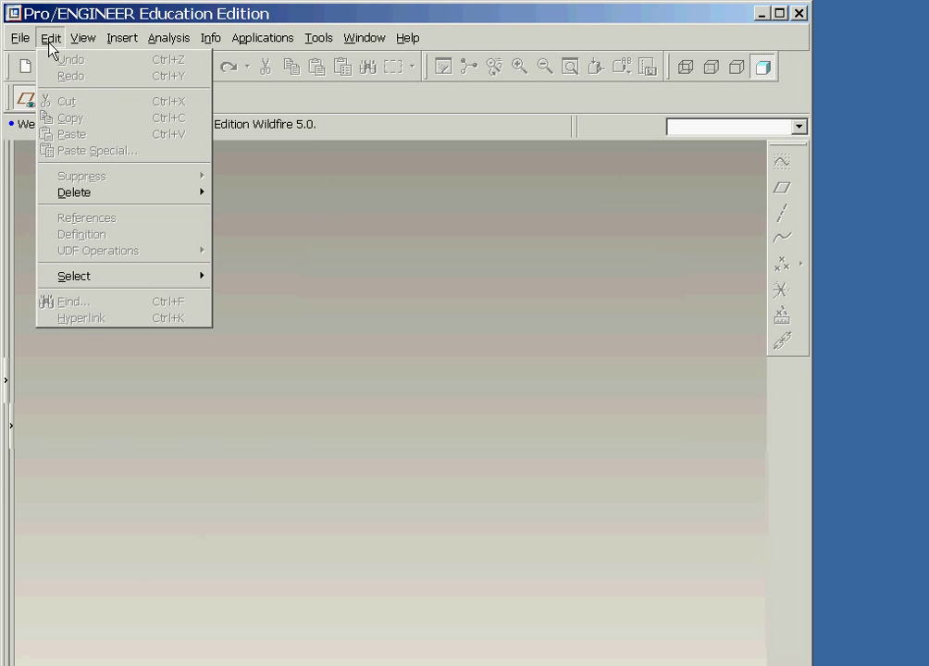
{"action": "left_click", "coordinate": [83, 37]}
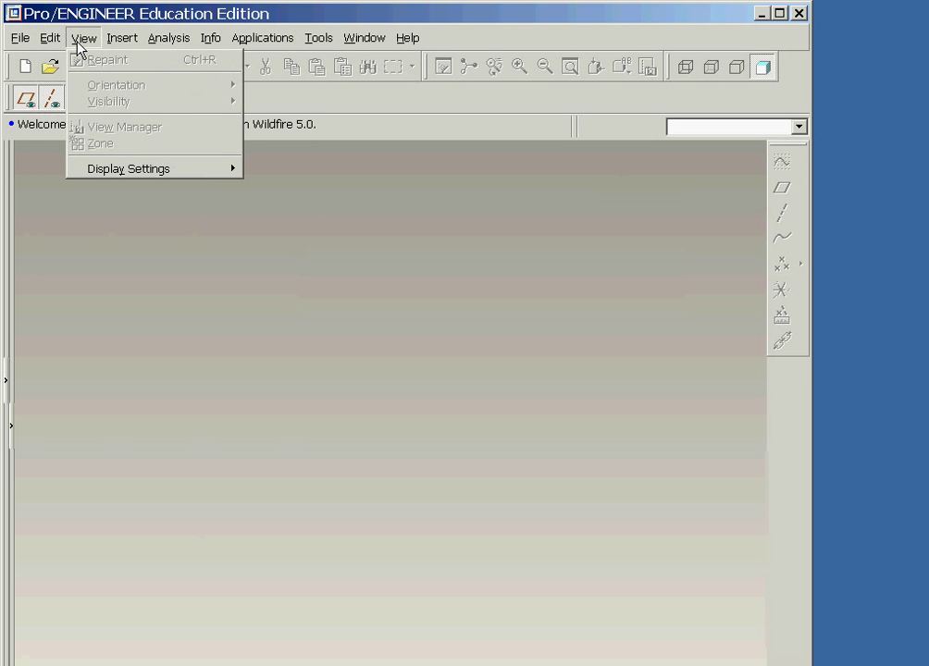
{"action": "left_click", "coordinate": [122, 37]}
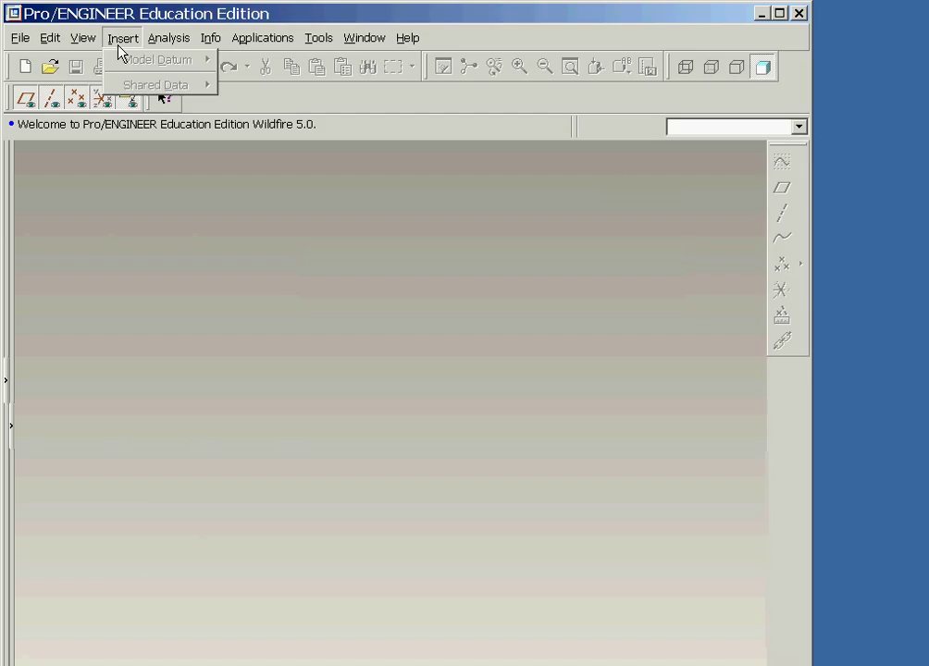
{"action": "mouse_move", "coordinate": [192, 67]}
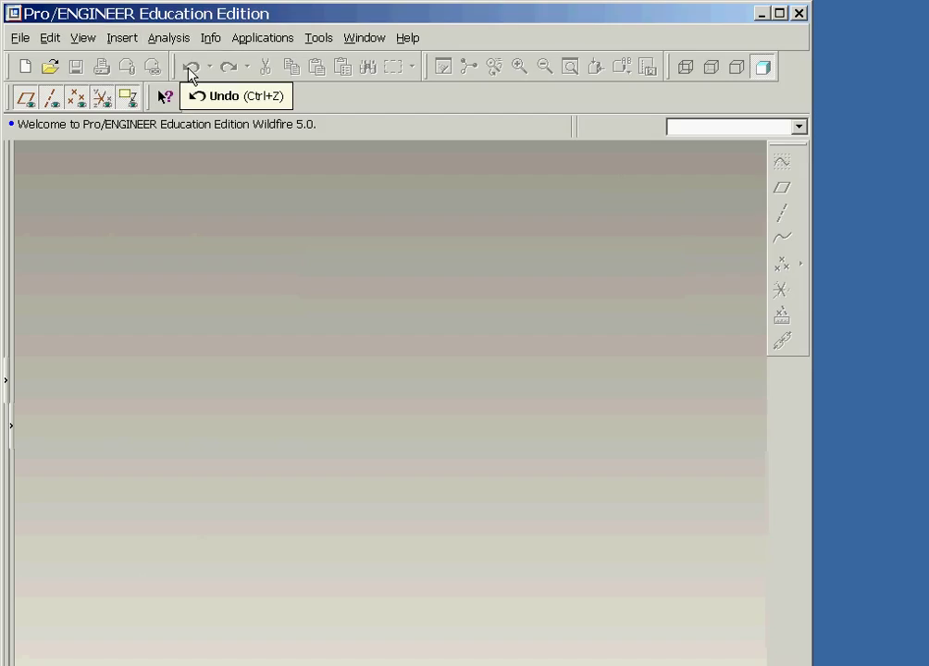
{"action": "mouse_move", "coordinate": [230, 66]}
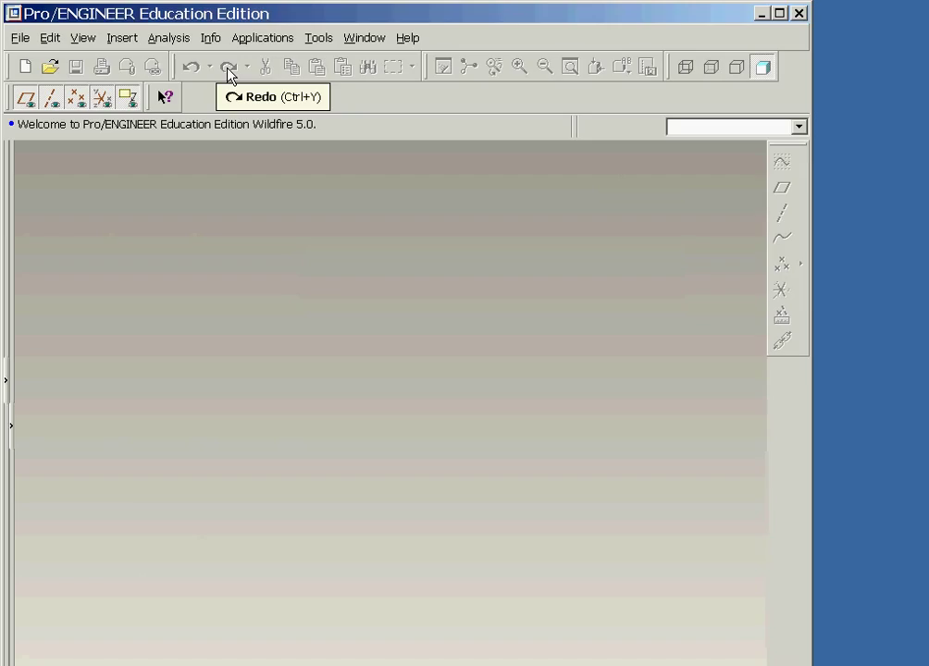
{"action": "mouse_move", "coordinate": [444, 70]}
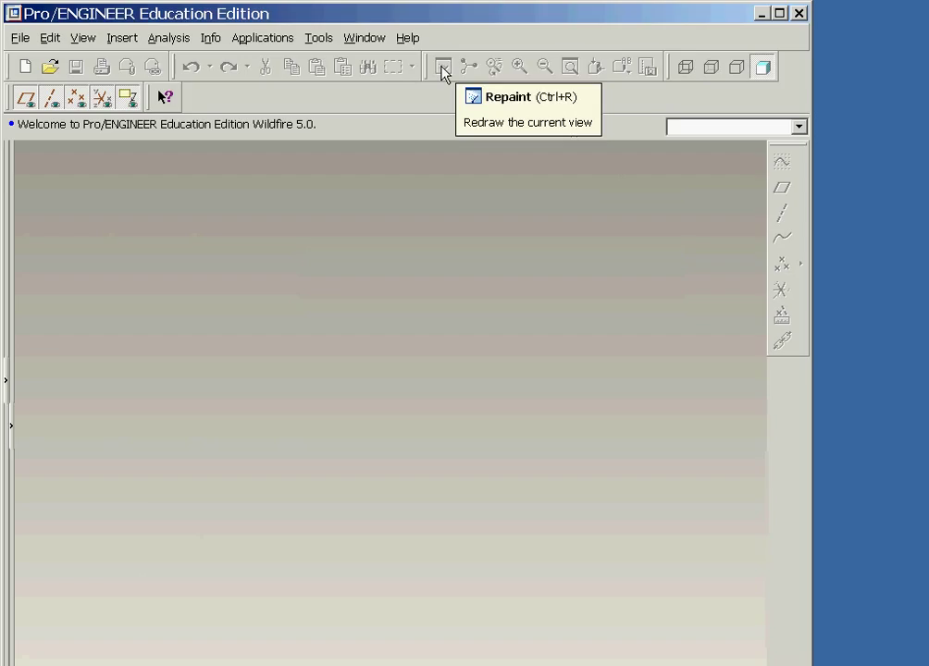
{"action": "mouse_move", "coordinate": [684, 66]}
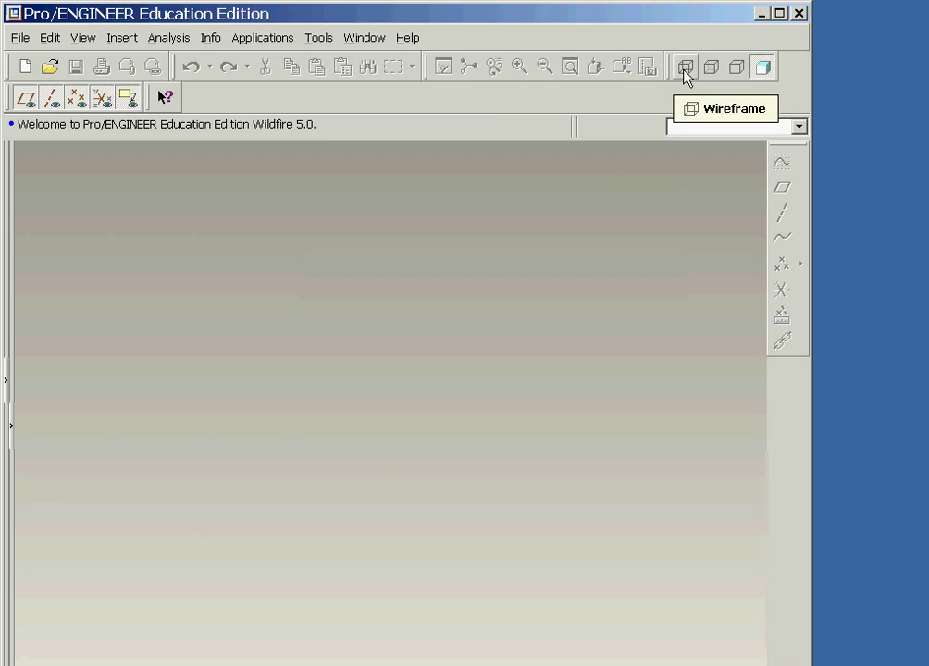
{"action": "mouse_move", "coordinate": [633, 103]}
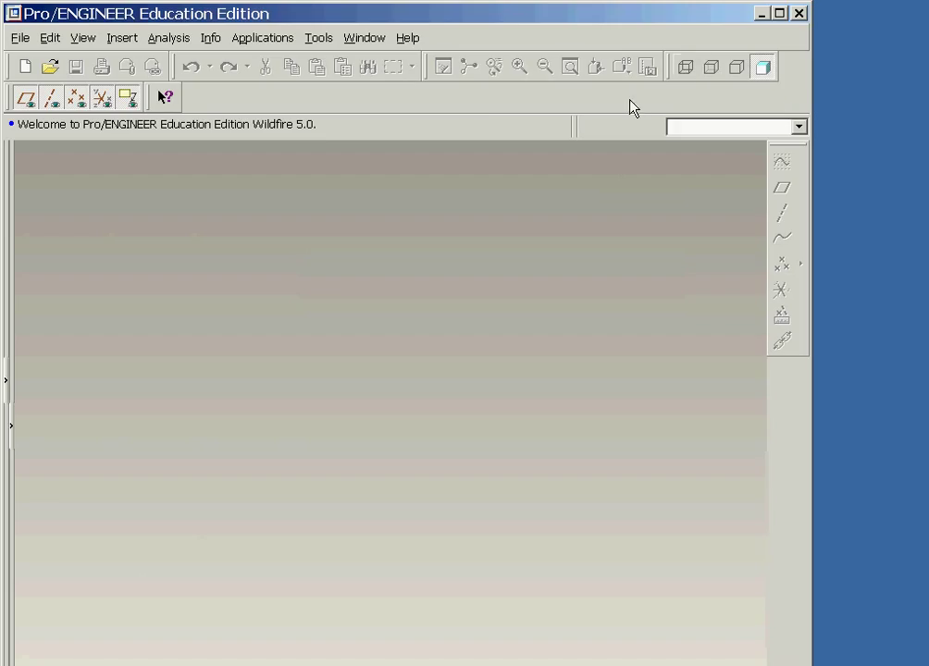
{"action": "mouse_move", "coordinate": [324, 126]}
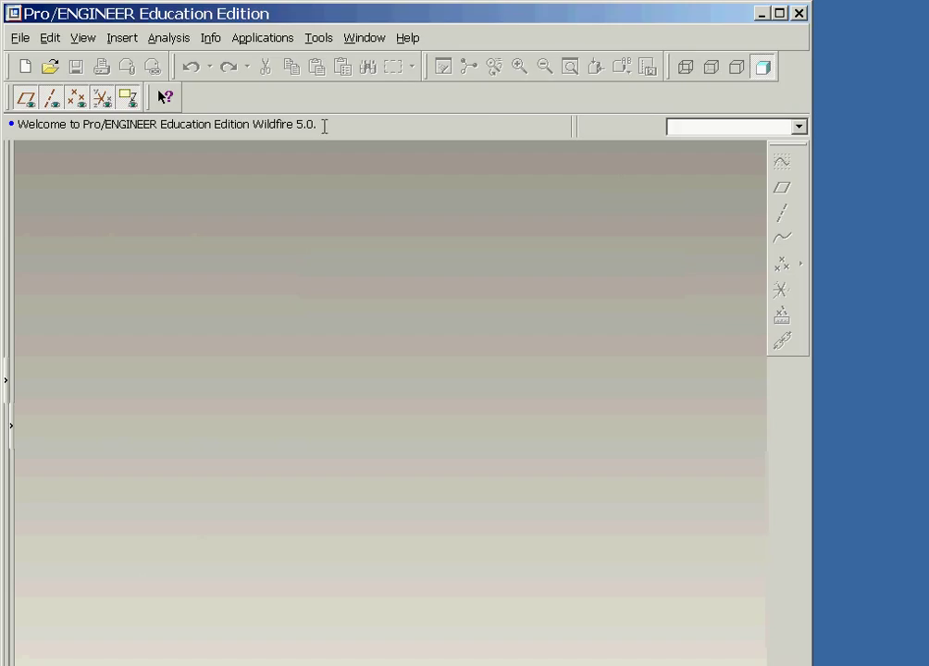
- Load tut_base.prt from the educational models folder into the modelling window
{"action": "triple_click", "coordinate": [166, 124]}
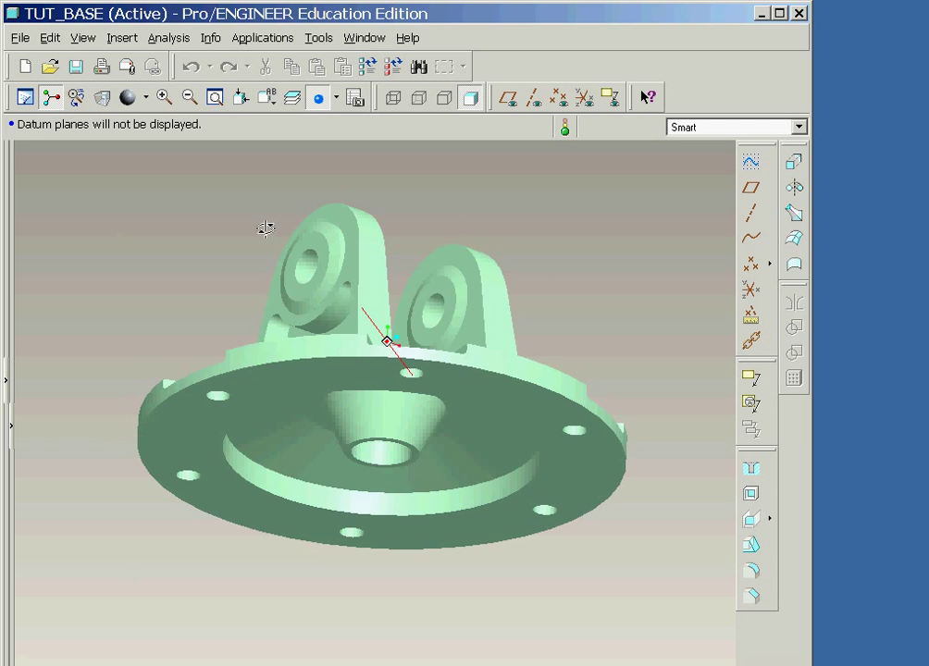
- Spin TUT_BASE to its flange side and beyond, then bring up the Help Center's About the Help Menu page
{"action": "left_click_drag", "start_coordinate": [266, 230], "coordinate": [342, 185]}
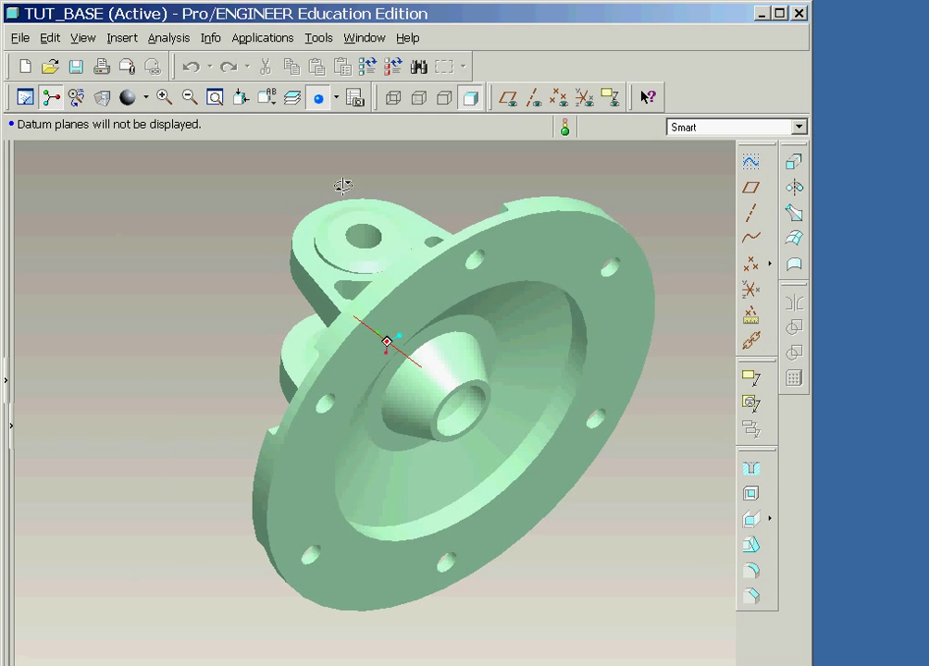
{"action": "left_click_drag", "start_coordinate": [344, 185], "coordinate": [370, 169]}
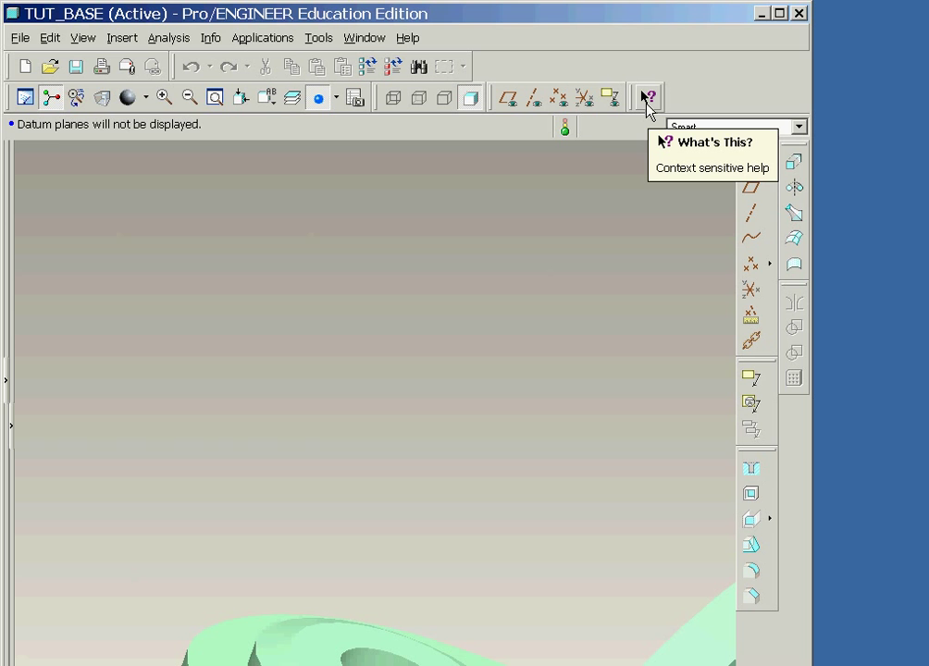
{"action": "left_click", "coordinate": [647, 96]}
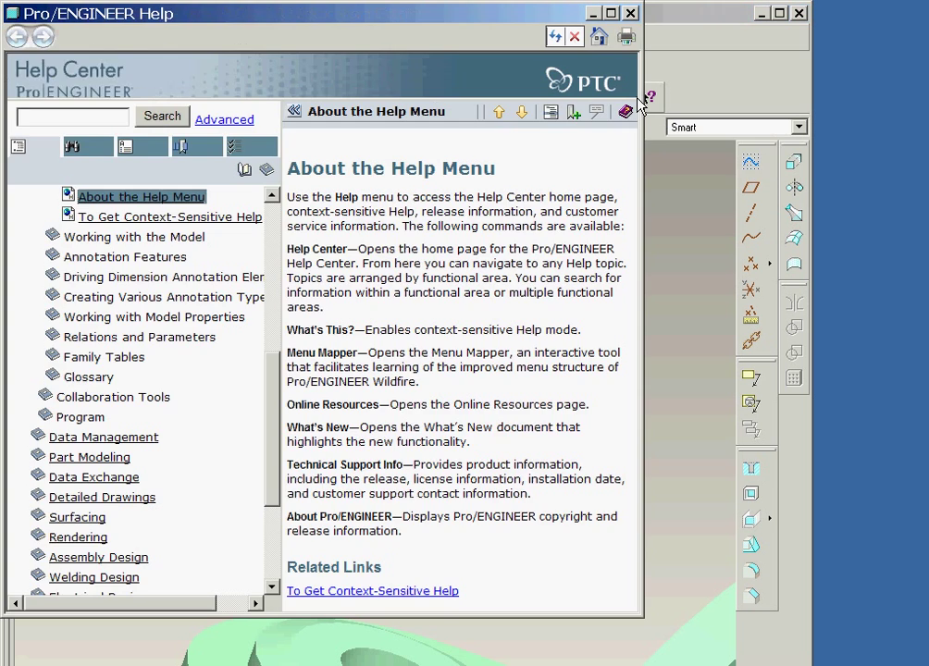